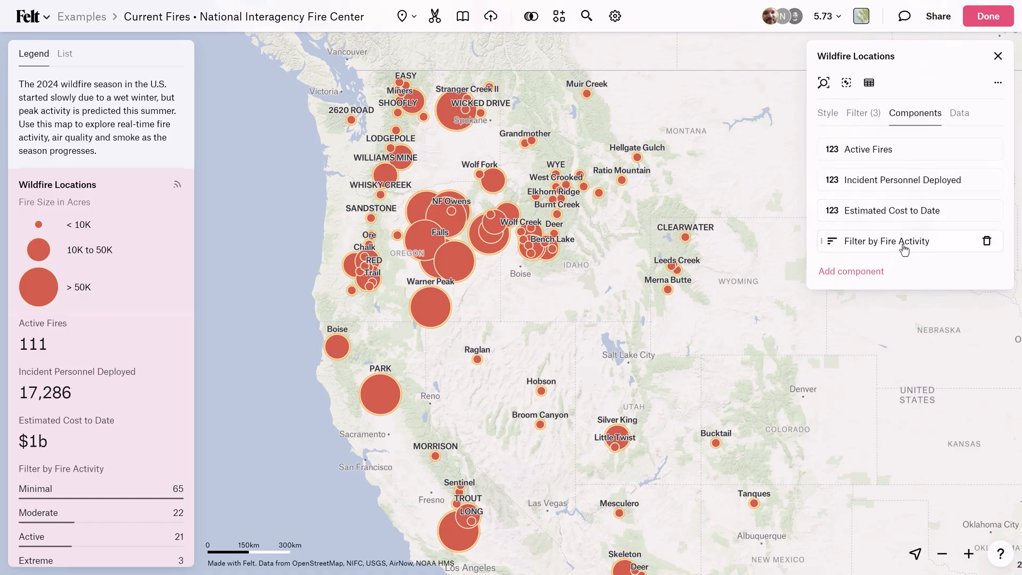
Switch from the Current Fires example to the blank Snowflake map.
click(887, 240)
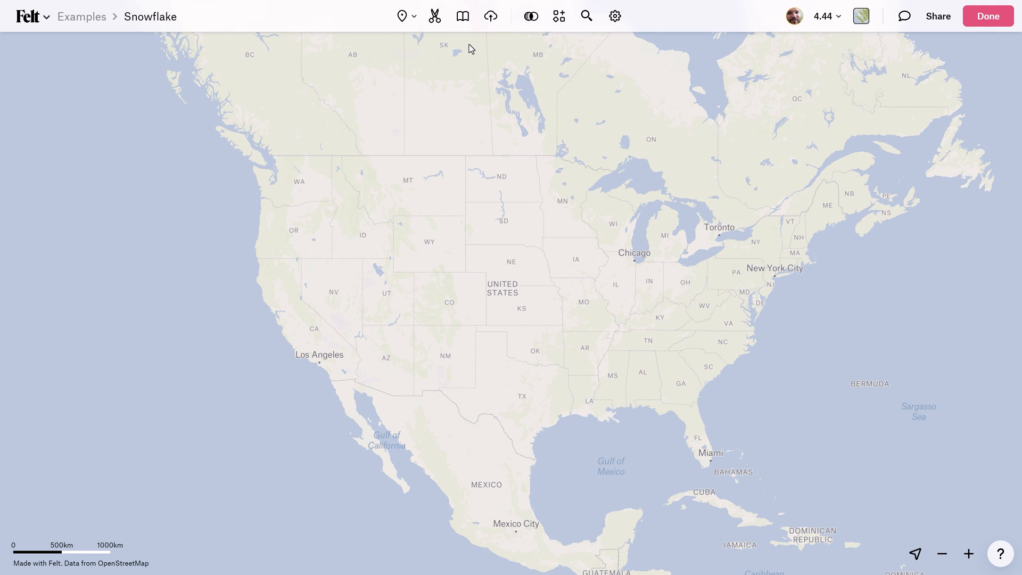
Go to the library's connect-a-source page listing data warehouse options.
click(462, 16)
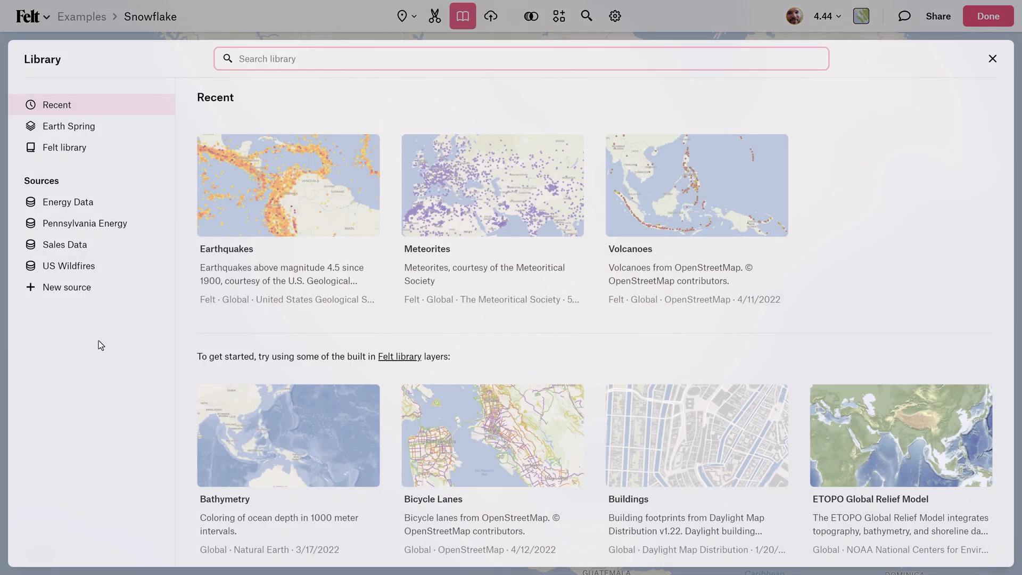
mouse_move(67, 287)
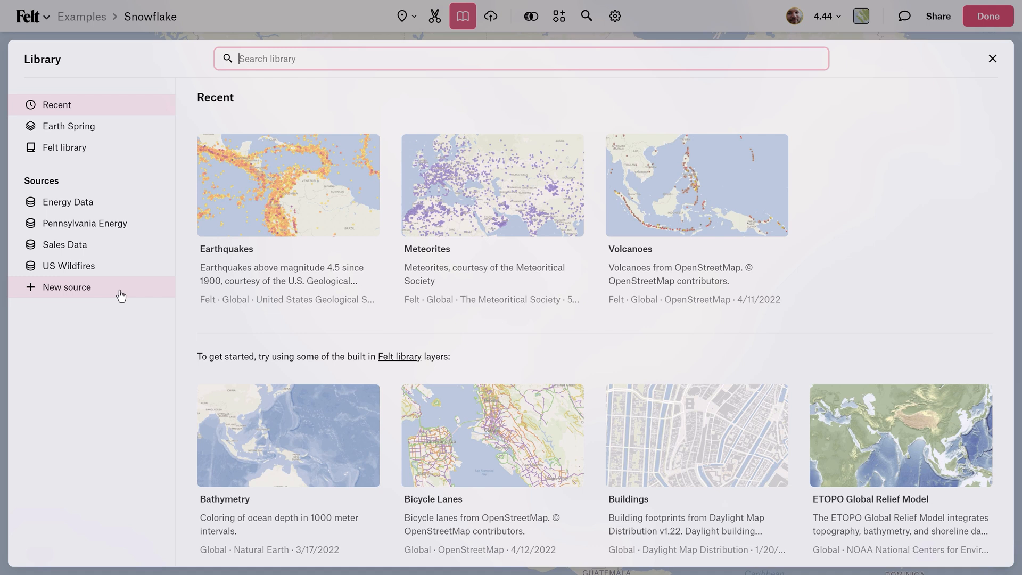
click(66, 287)
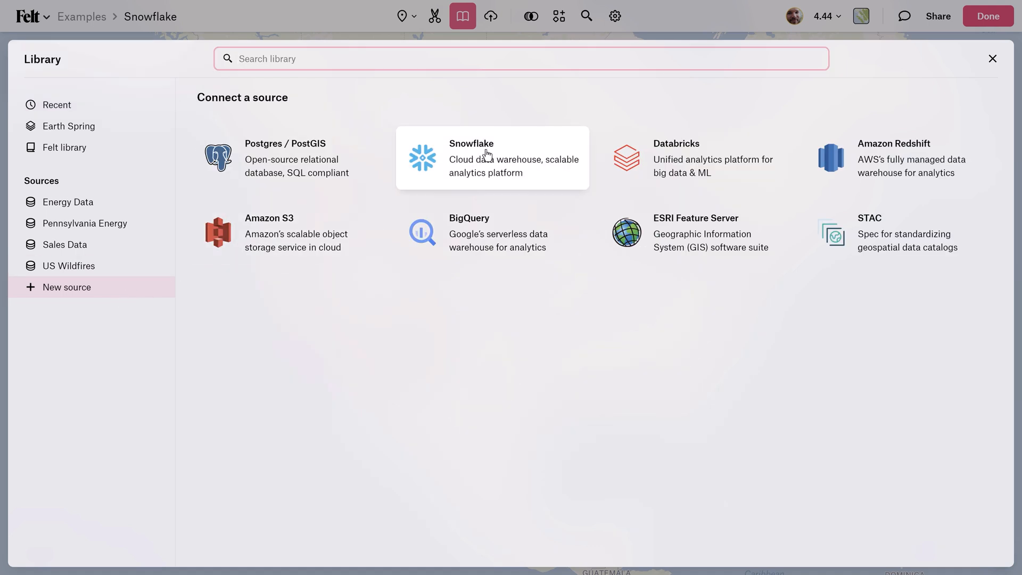
Connect a Snowflake source named US Wildfires at EXAMPLE_URL, visible to Just me.
click(492, 157)
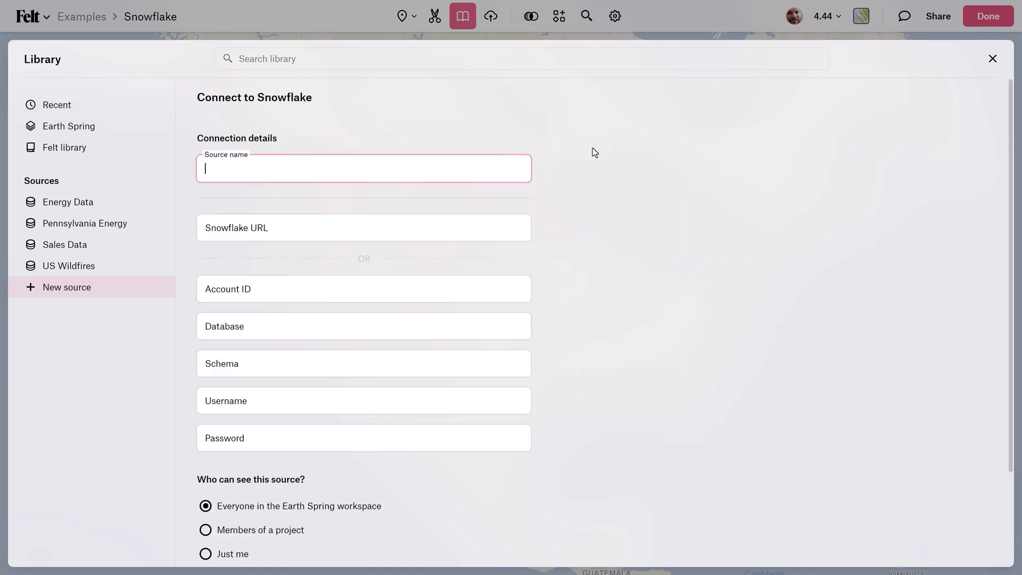
text(US Wildfires)
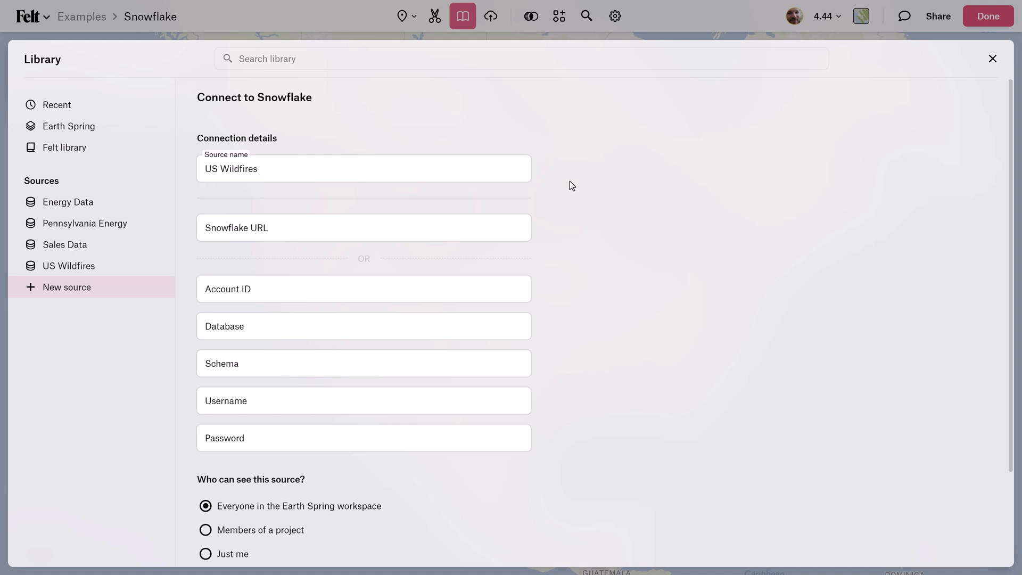
click(364, 228)
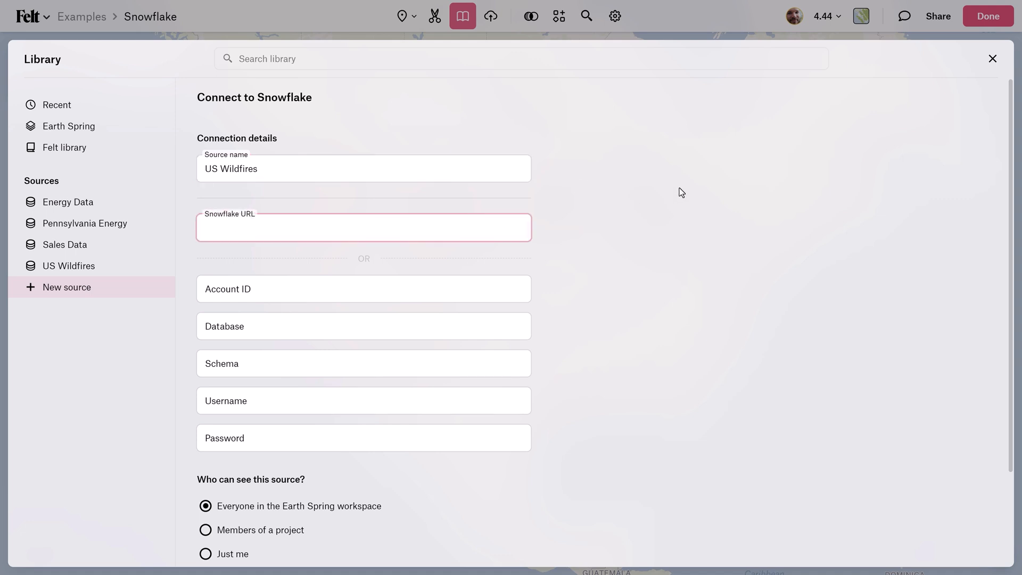
text(EXAMPLE_URL)
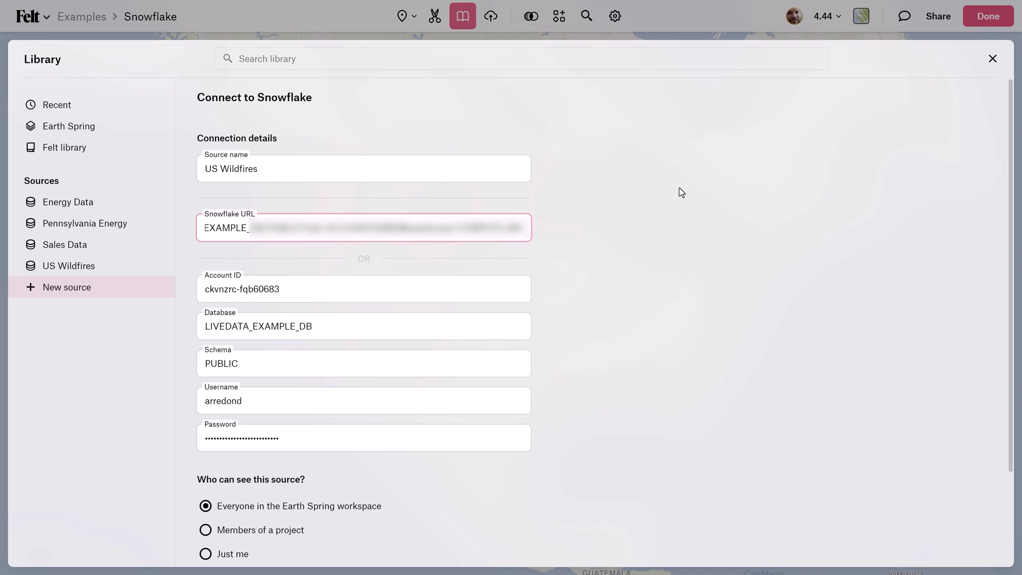
scroll(down, 3)
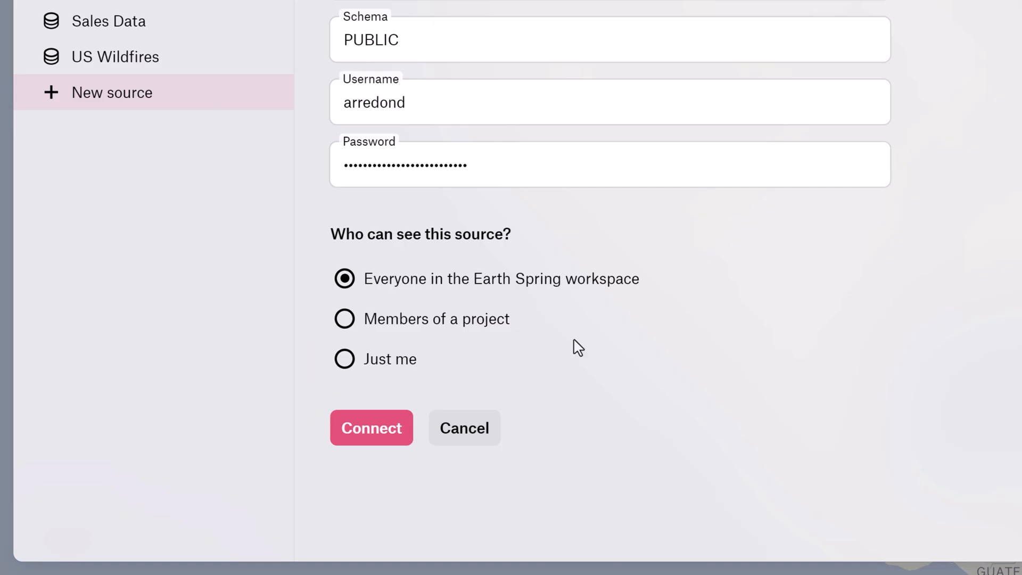
click(344, 359)
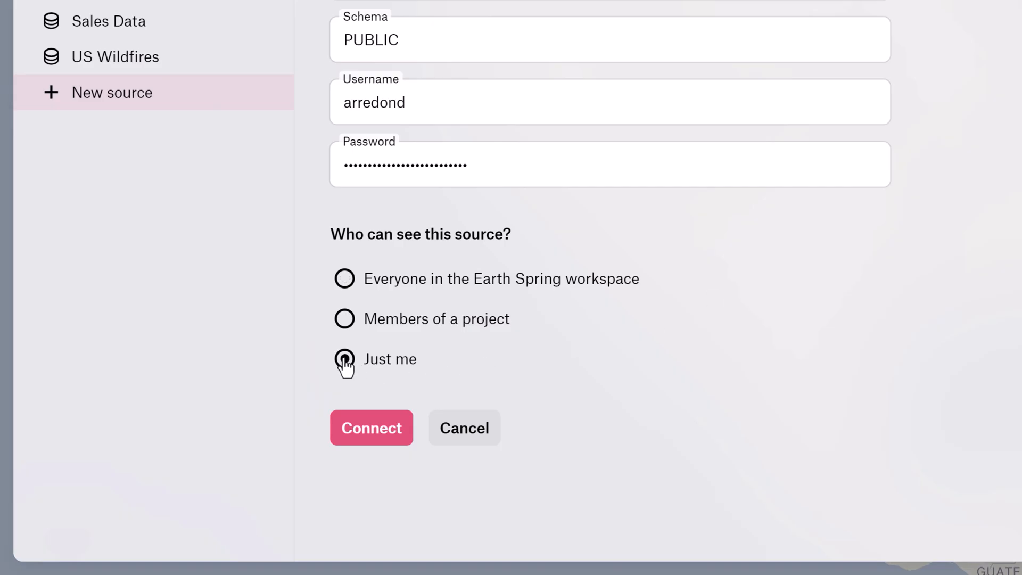
click(370, 427)
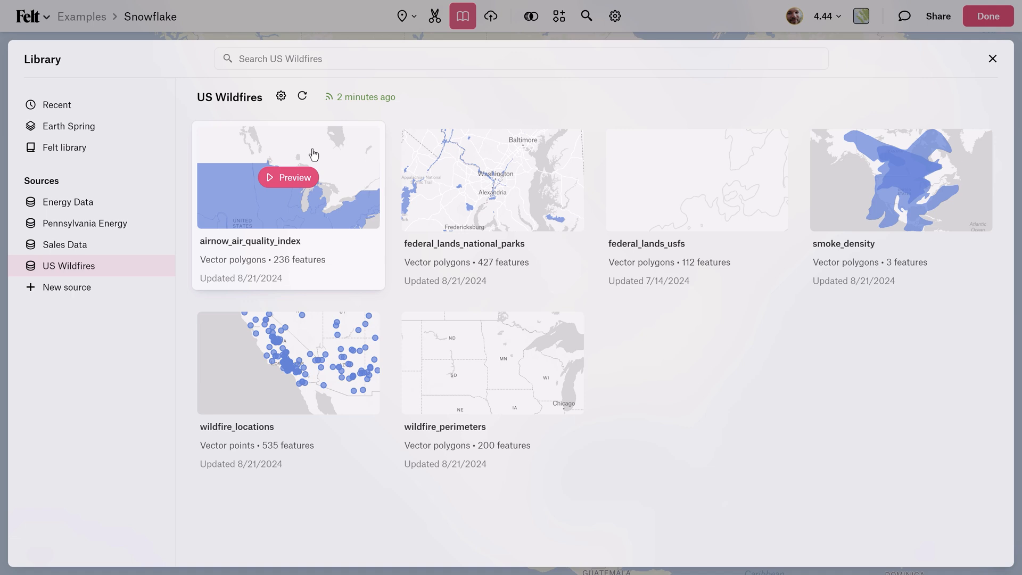
mouse_move(351, 257)
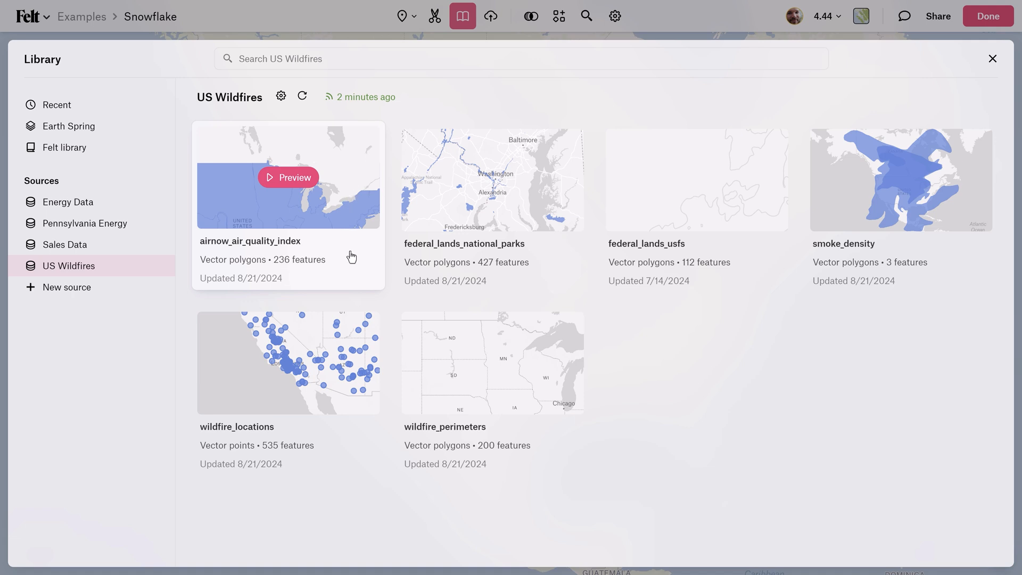
mouse_move(346, 395)
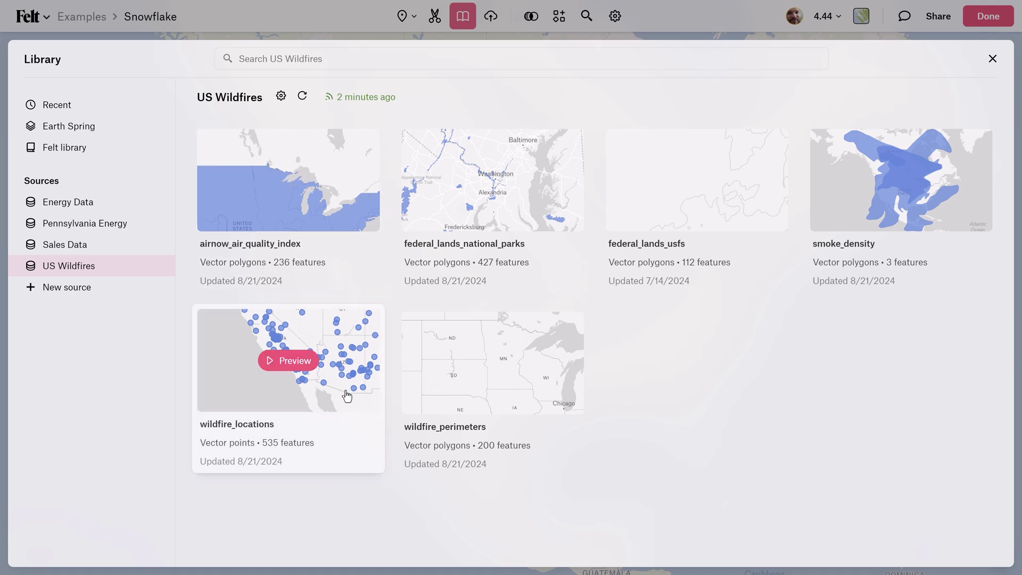
Add the wildfire_locations points layer to the map.
click(287, 359)
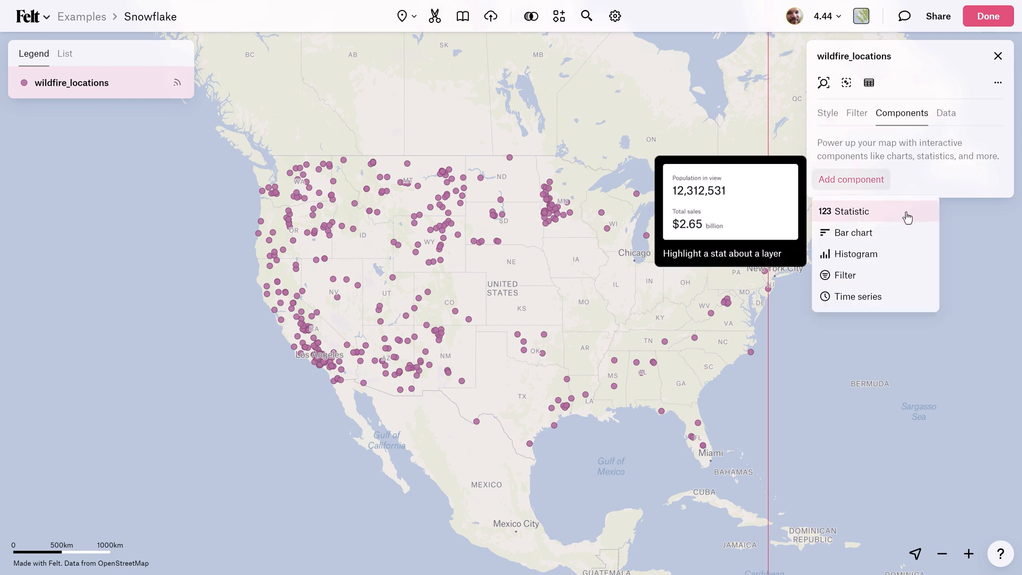
Add a feature-count Statistic component titled Active Wildfires.
click(850, 210)
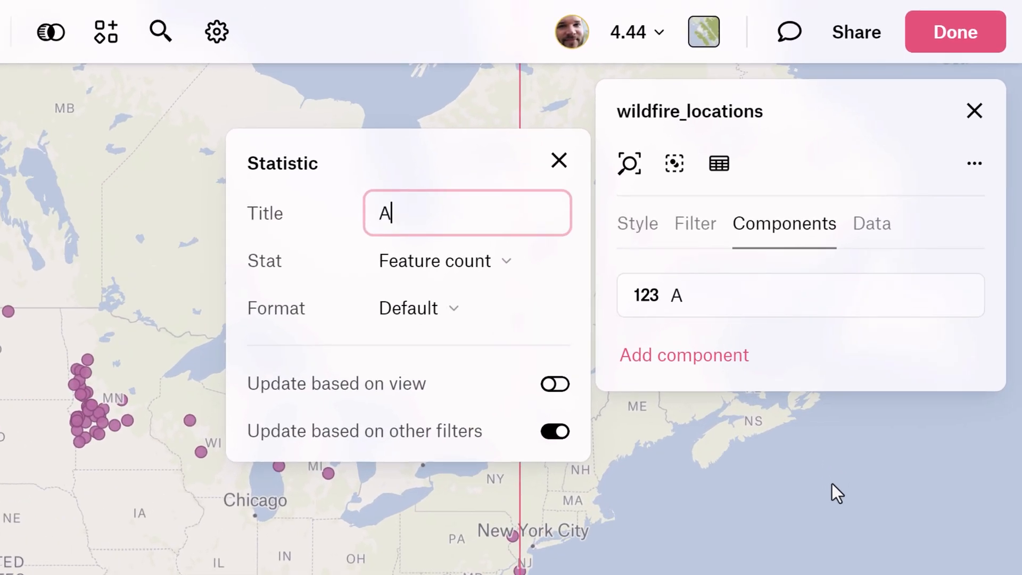
text(ctive Wildfires)
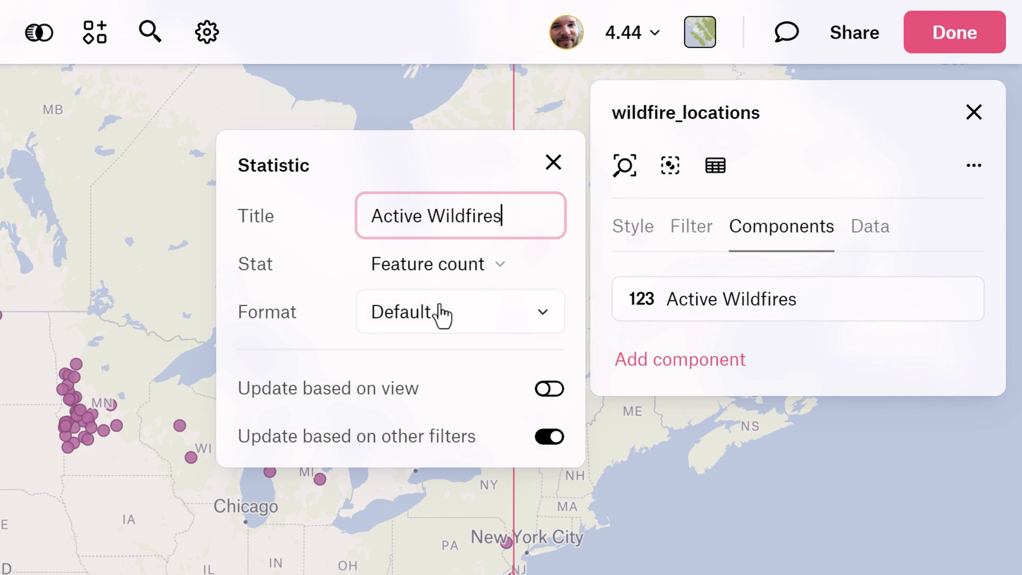